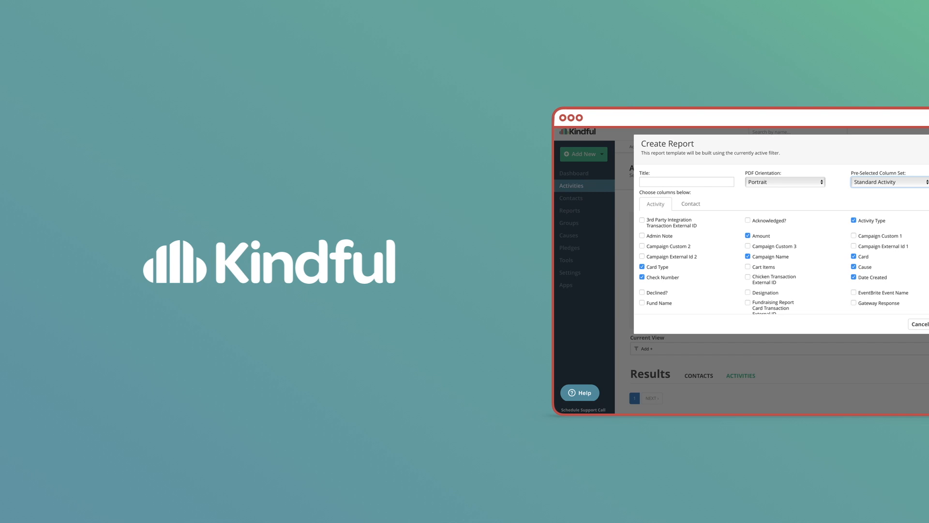
Begin a Create Report form from the currently filtered activities.
click(920, 325)
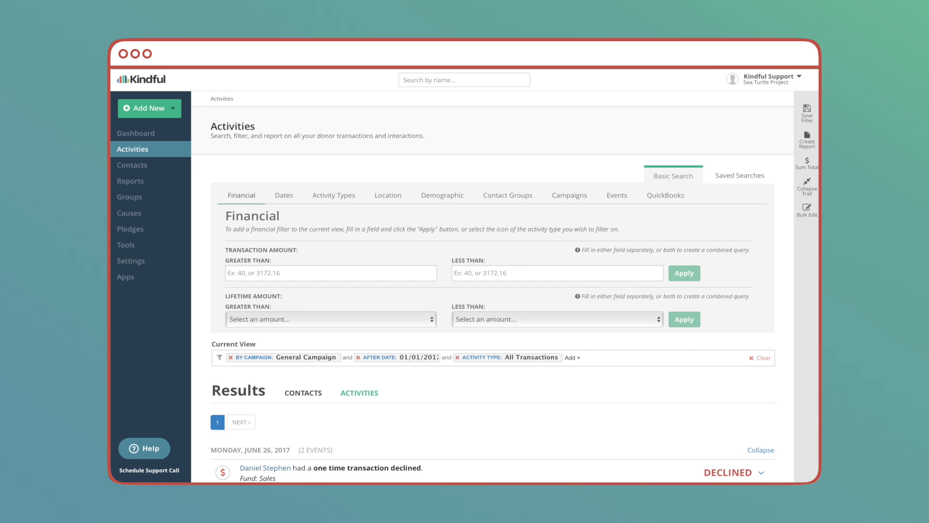
mouse_move(807, 139)
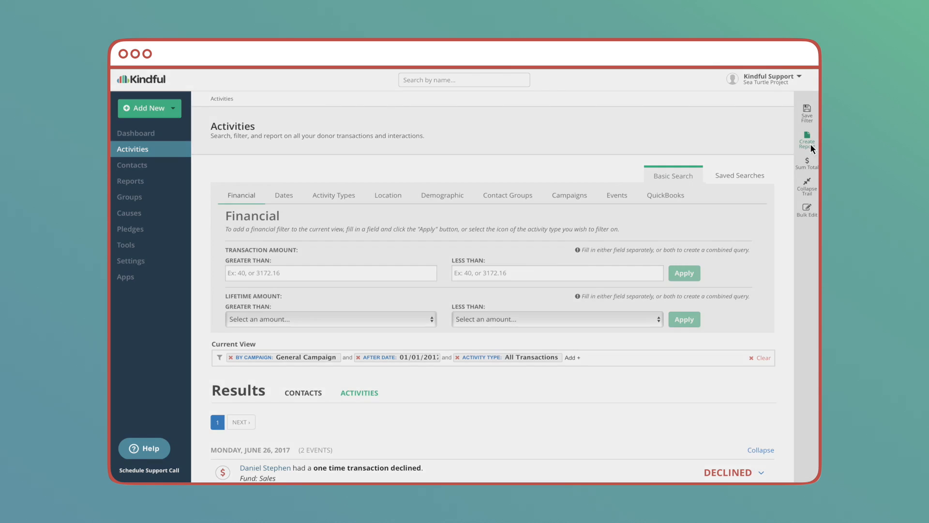
click(807, 139)
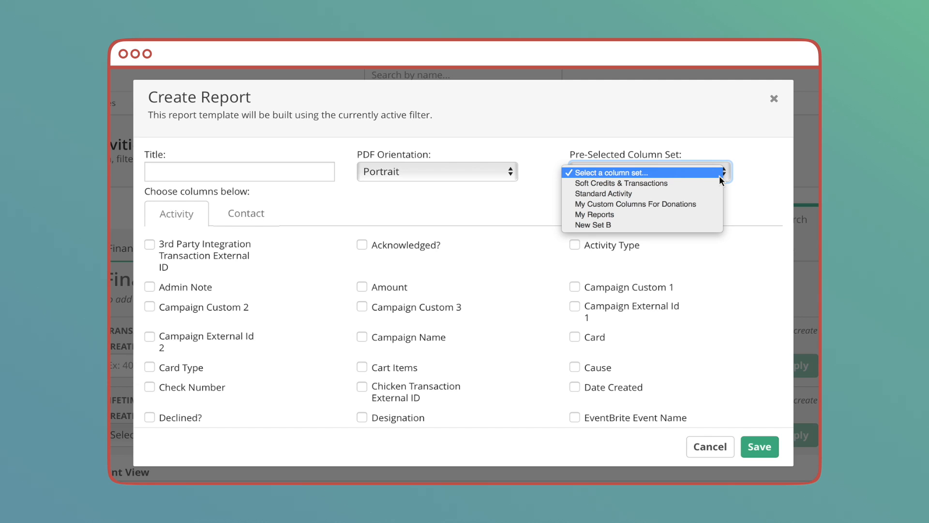
Try the Soft Credits & Transactions set, then apply Standard Activity checking Amount, Campaign Name and Cause.
click(621, 183)
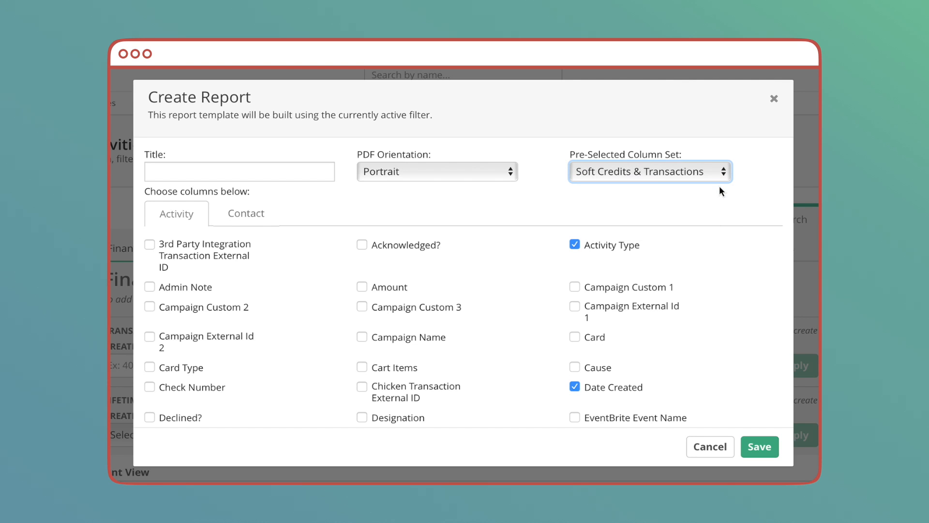
scroll(down, 3)
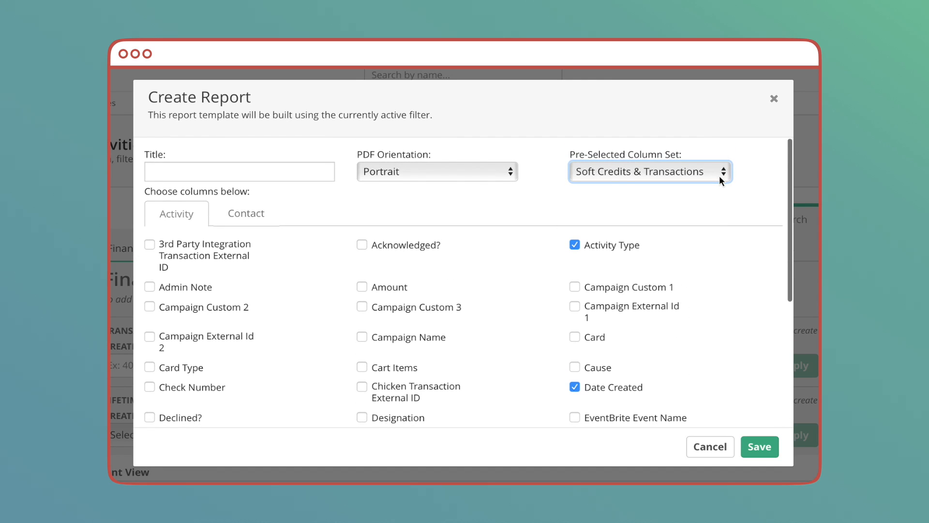
click(648, 171)
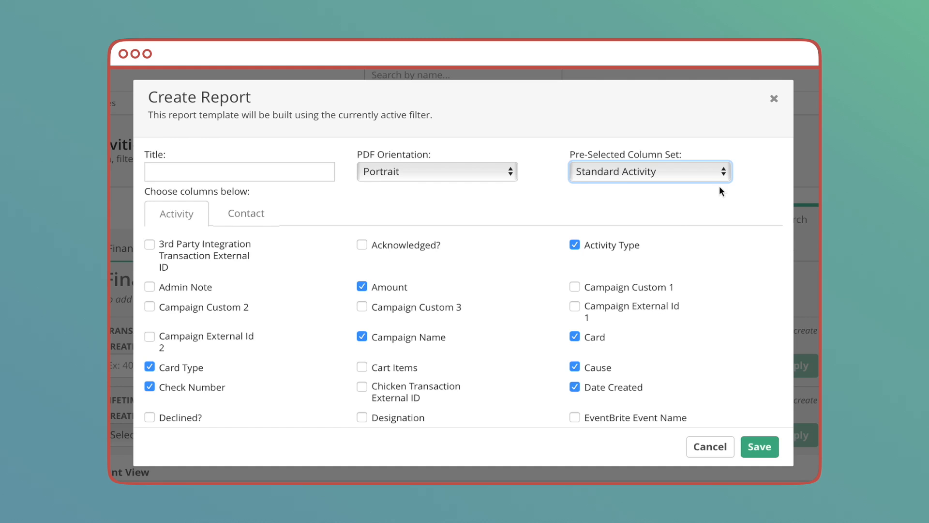
scroll(down, 3)
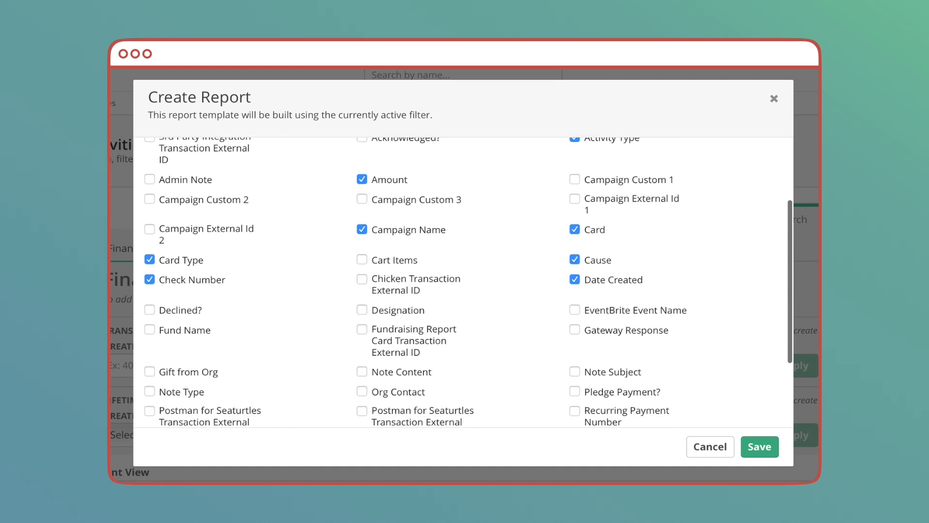
scroll(down, 3)
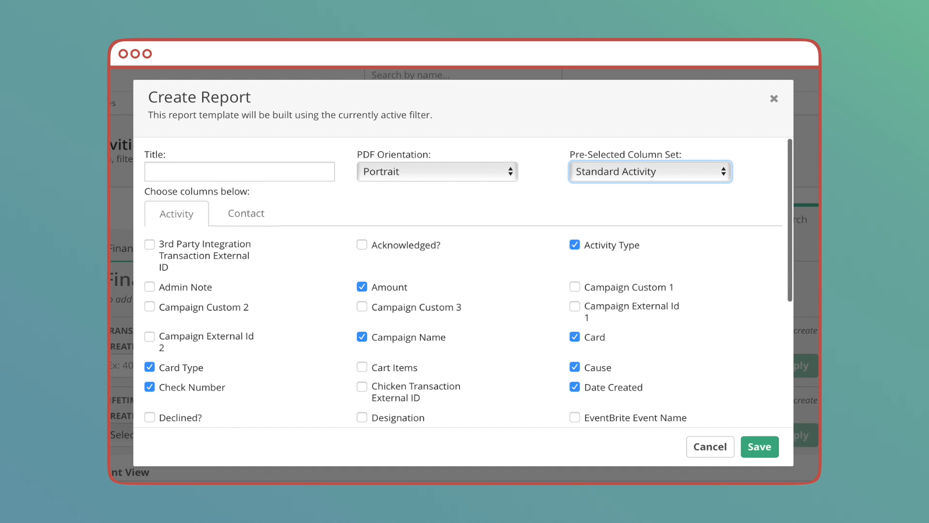
Apply the Standard Contact column set, reviewing its checked Address, City and Email columns.
click(649, 171)
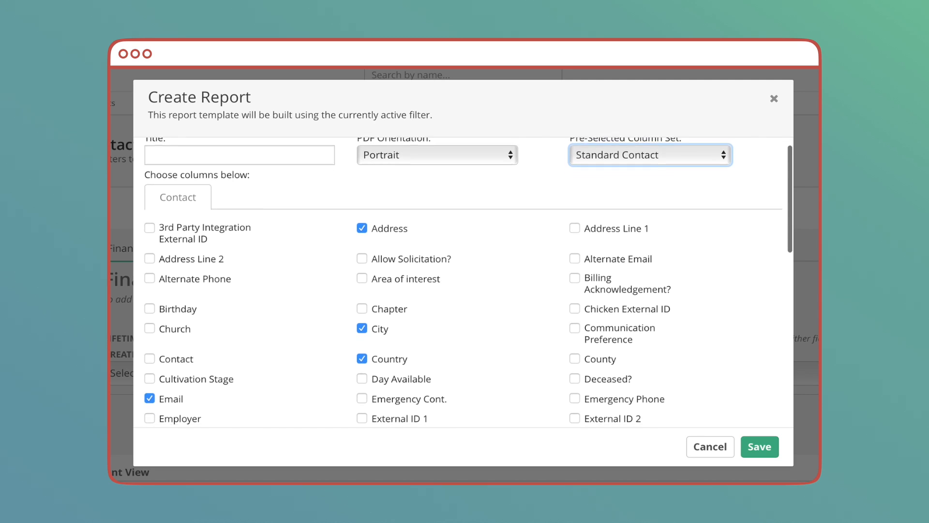
scroll(down, 3)
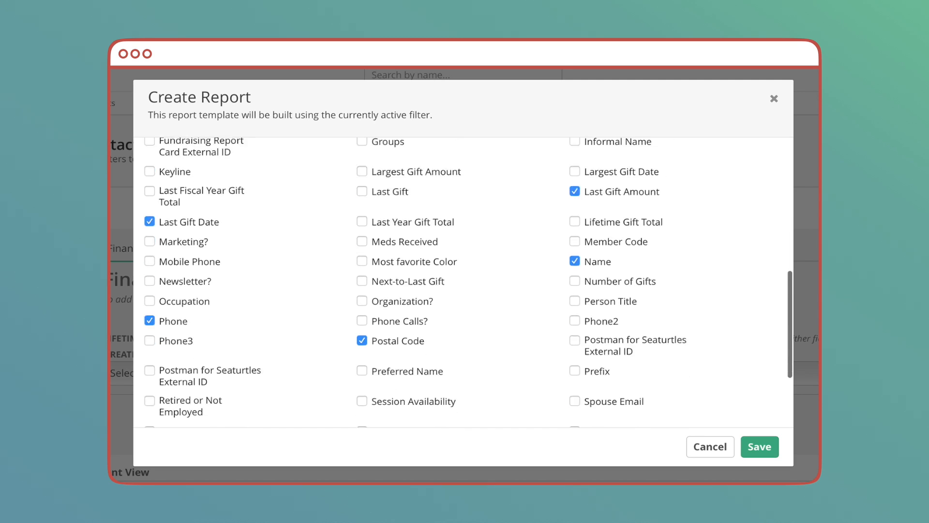
scroll(down, 3)
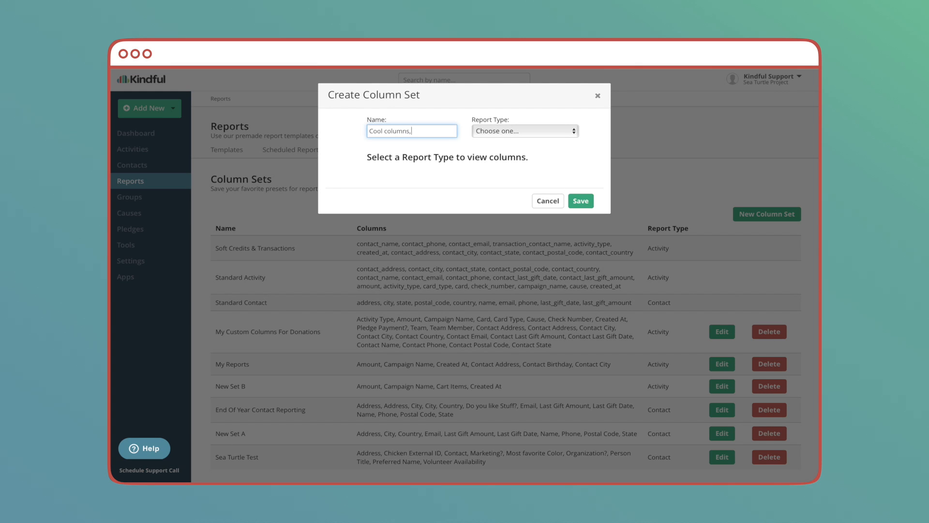
Name the new column set 'Cool columns, bro', set report type Activity and include Activity Type.
click(524, 130)
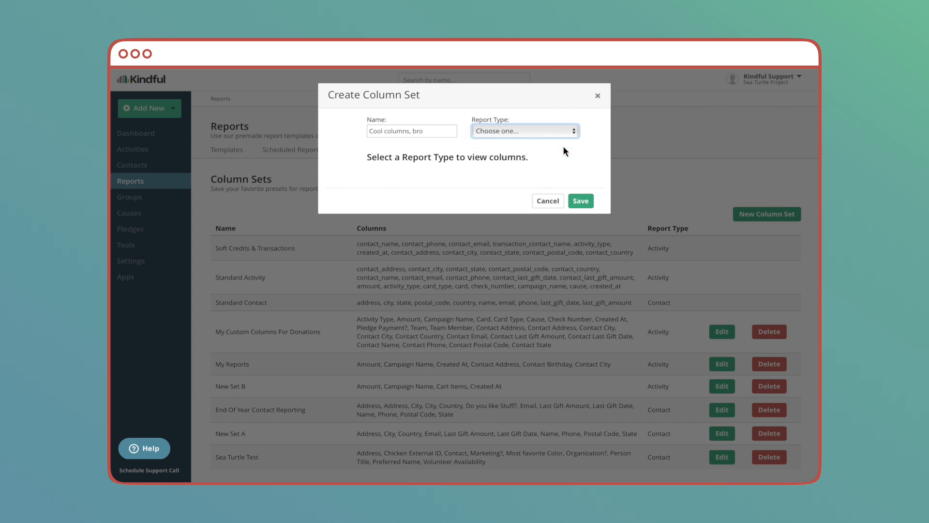
click(523, 130)
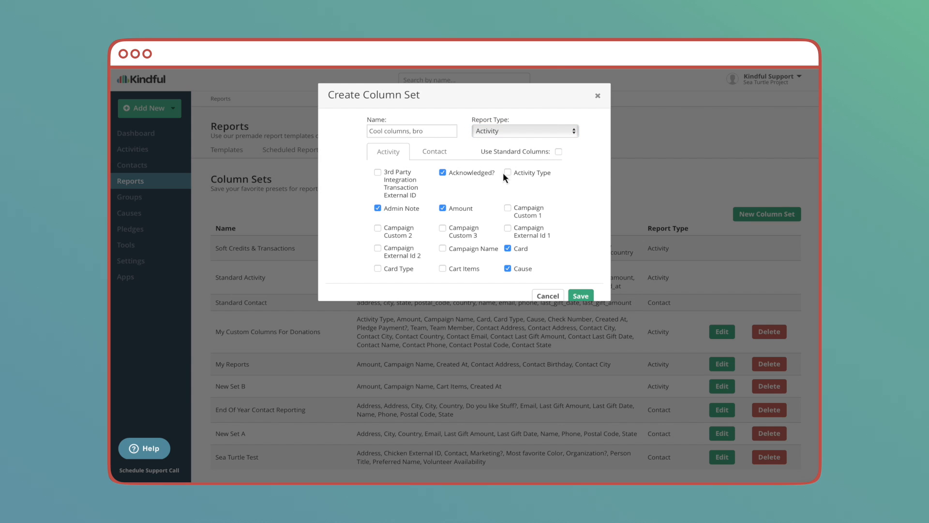
click(508, 172)
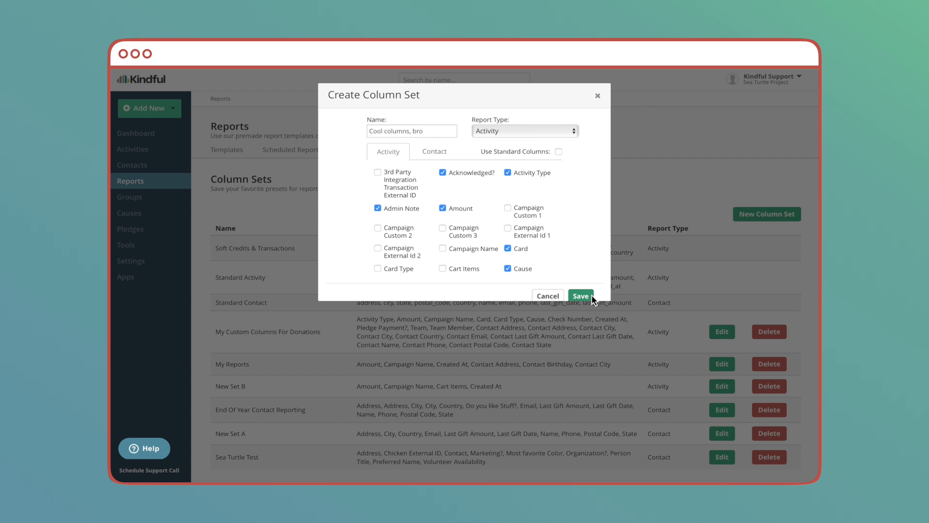